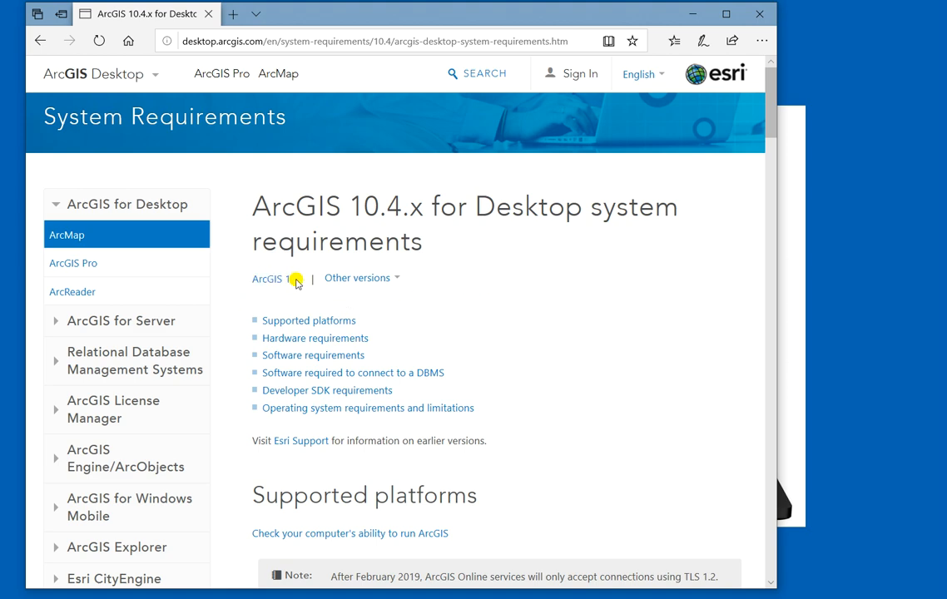
pyautogui.moveTo(430, 277)
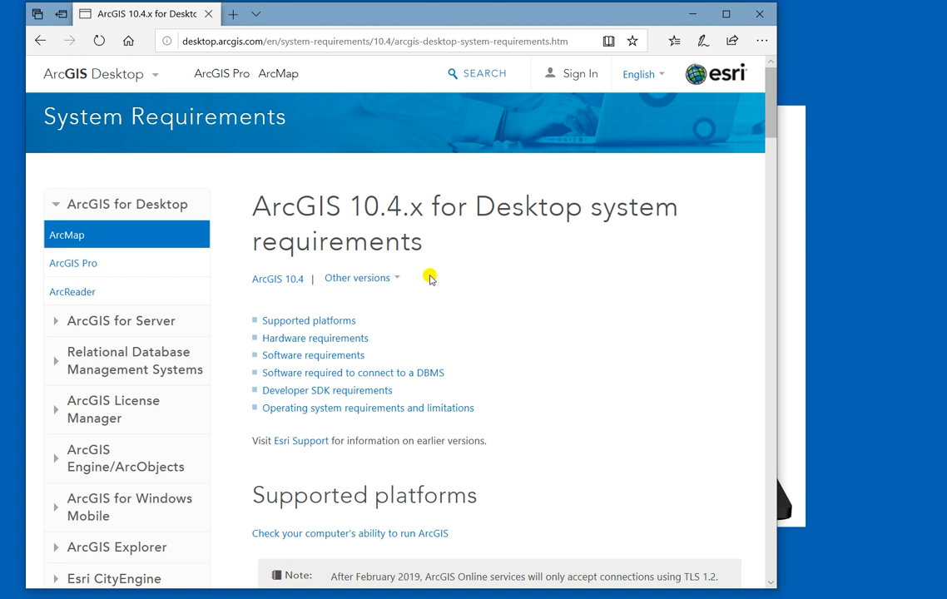
# Step: Open the ArcGIS versions list and scroll down to the 10.4.x Desktop Hardware requirements table
pyautogui.click(361, 277)
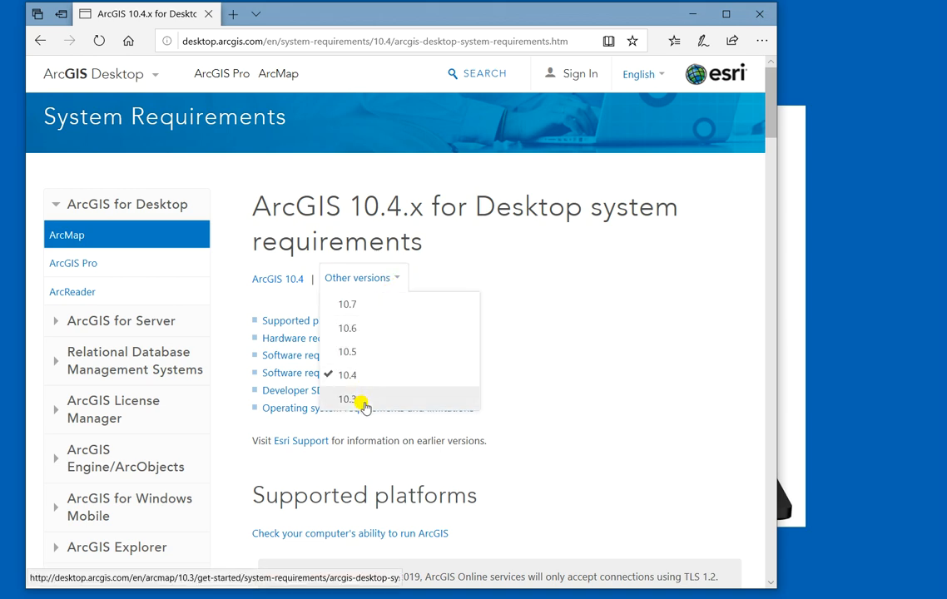
pyautogui.moveTo(370, 376)
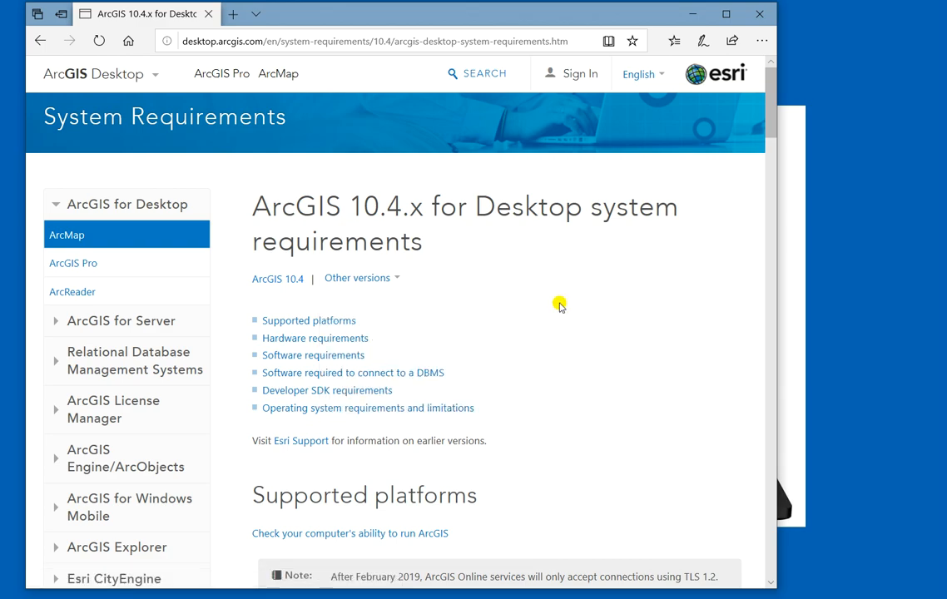
pyautogui.scroll(-3)
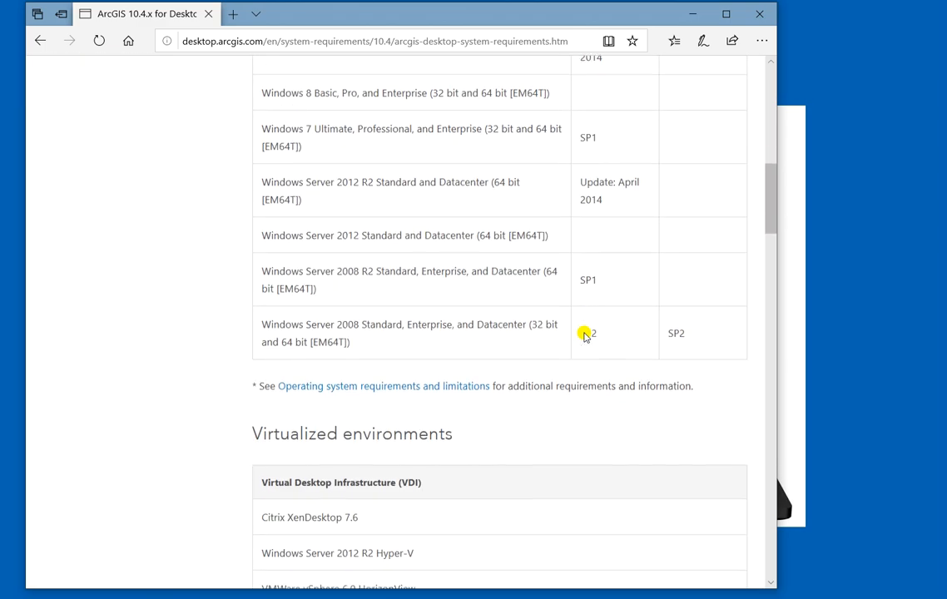
pyautogui.scroll(-3)
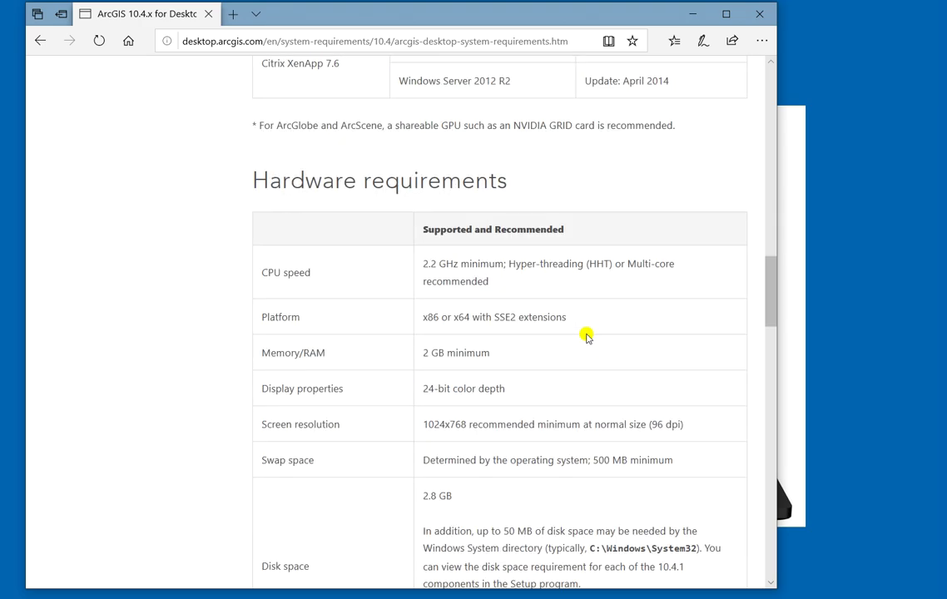
pyautogui.scroll(-3)
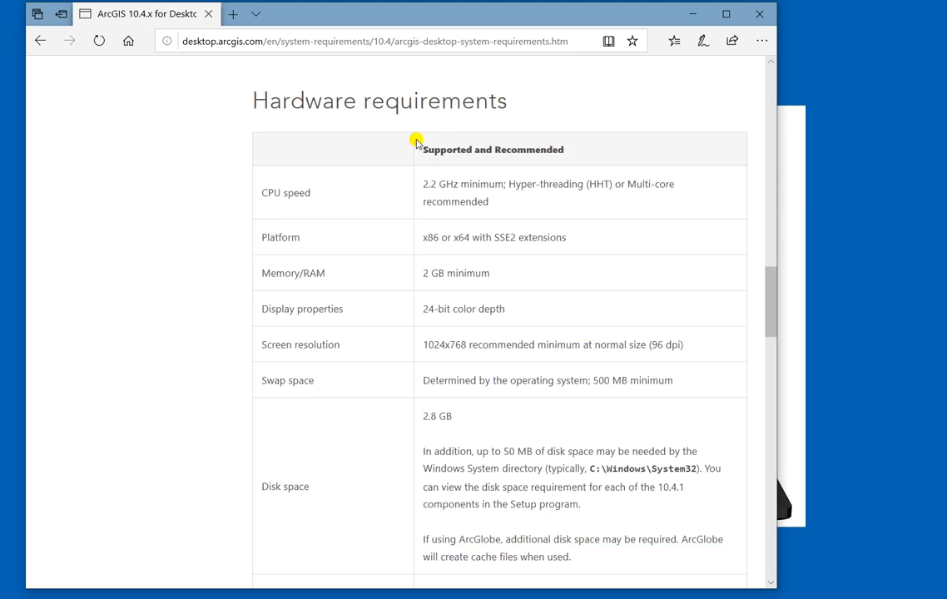
pyautogui.moveTo(260, 192)
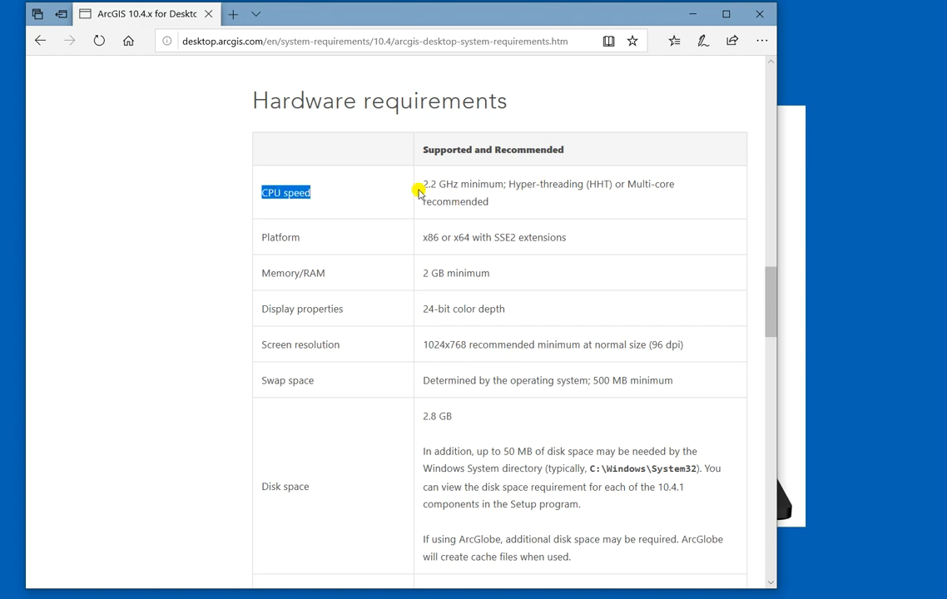
# Step: Highlight the 2.2 GHz CPU, Hyper-threading, 2 GB memory, 1024x768 resolution and dpi values
pyautogui.doubleClick(431, 184)
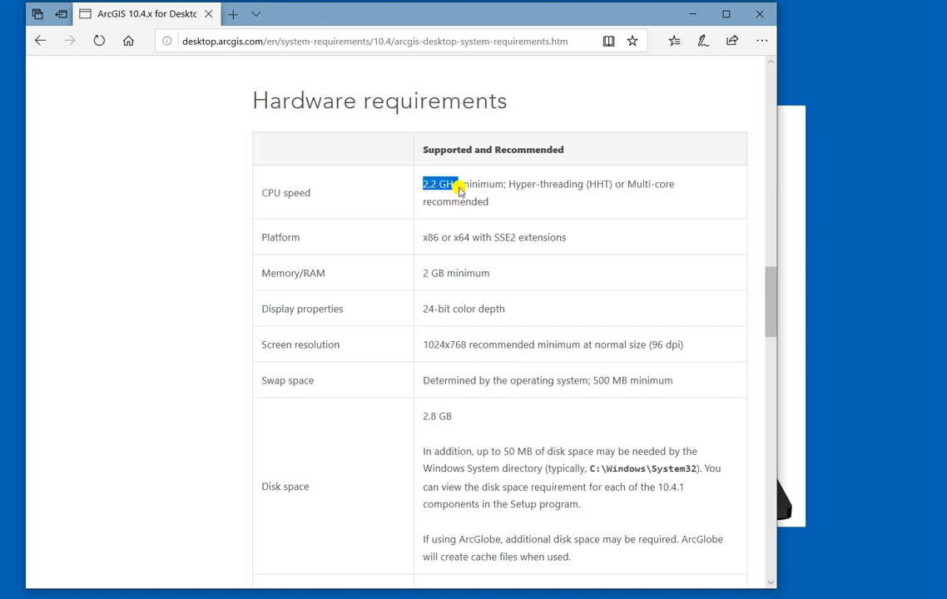
pyautogui.moveTo(461, 184); pyautogui.dragTo(503, 183)
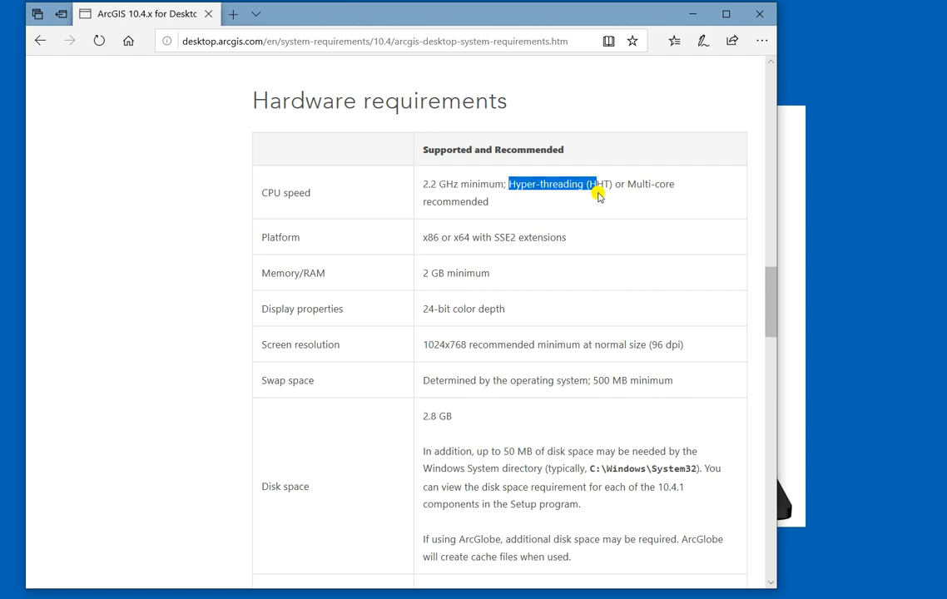
pyautogui.click(540, 205)
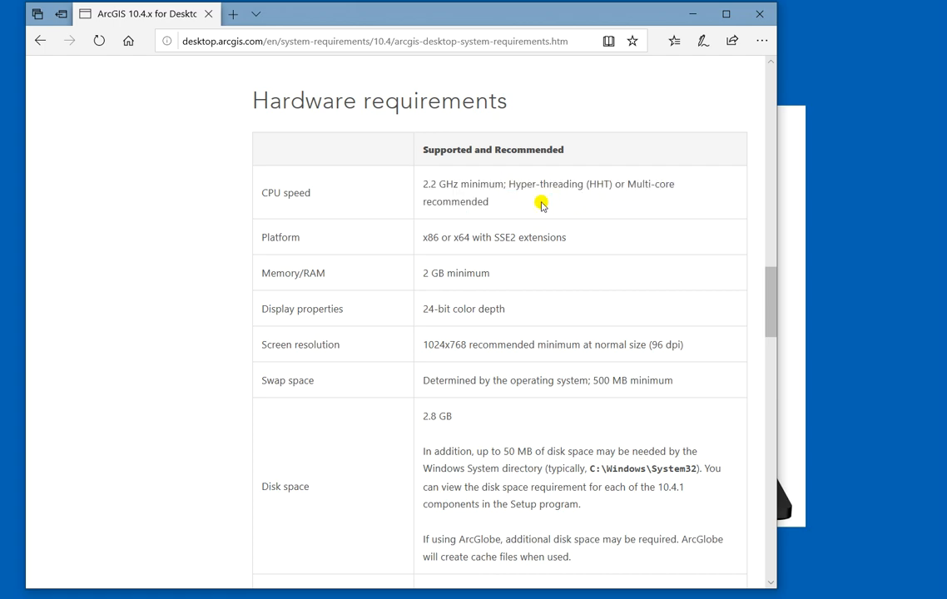
pyautogui.moveTo(273, 226)
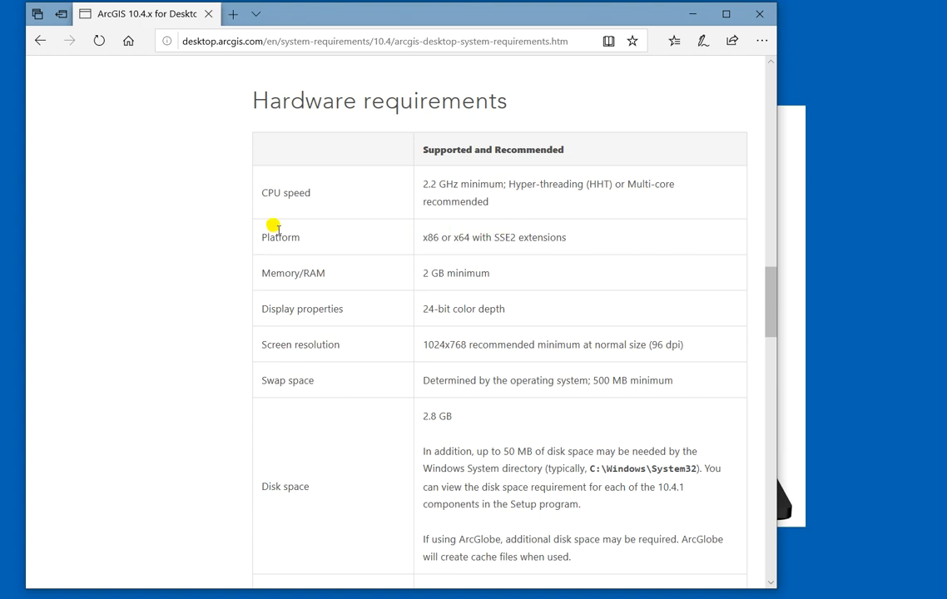
pyautogui.doubleClick(277, 273)
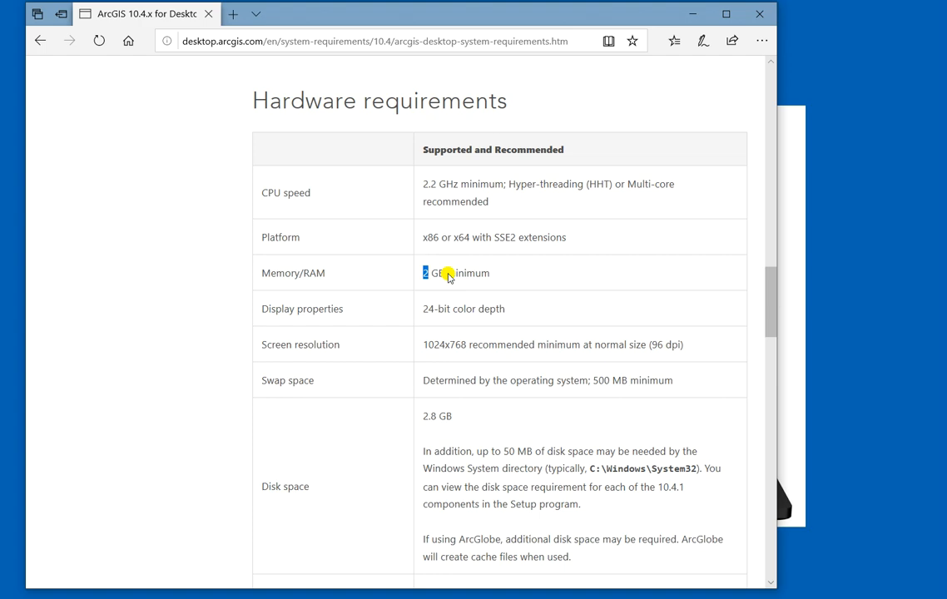
pyautogui.click(275, 316)
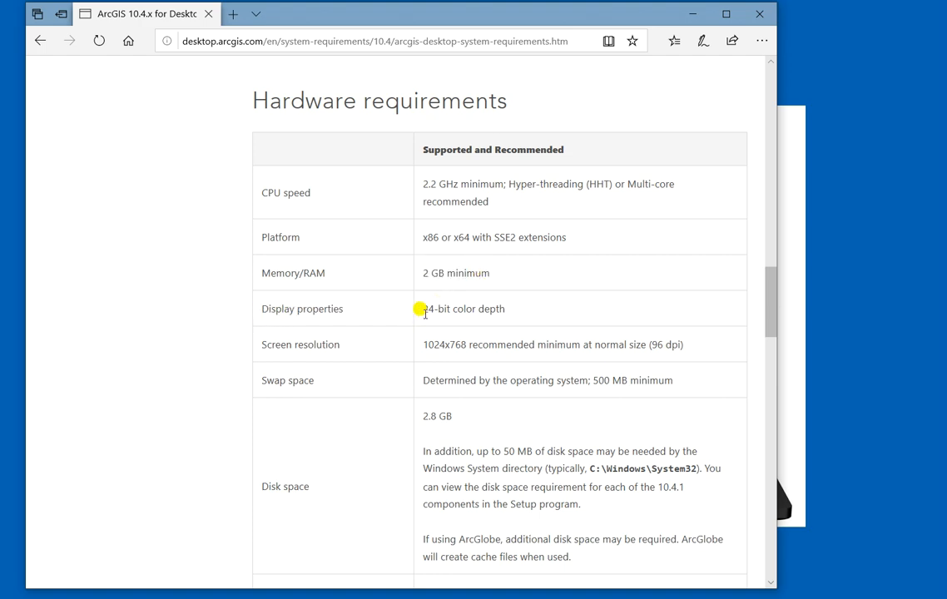
pyautogui.moveTo(500, 320)
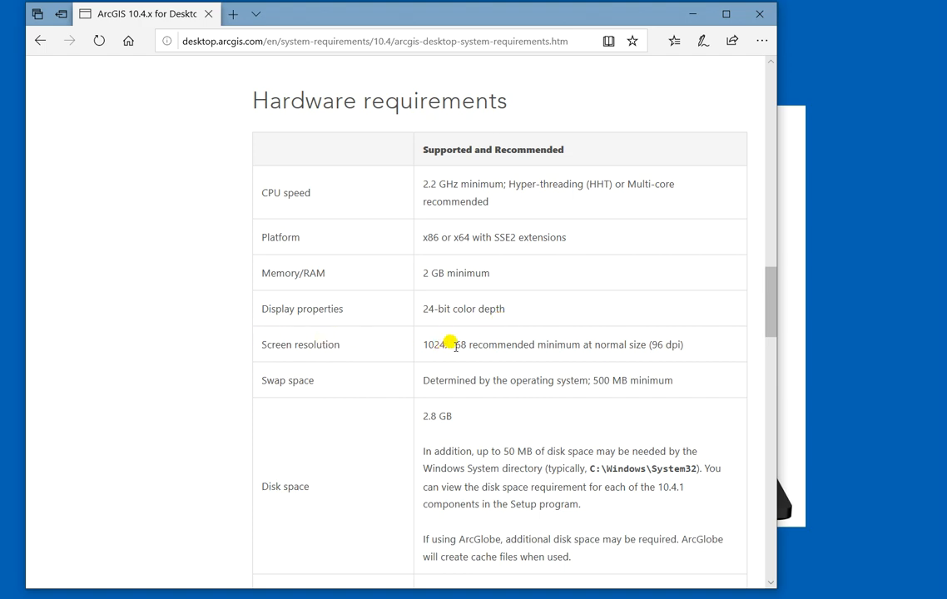
pyautogui.moveTo(423, 344)
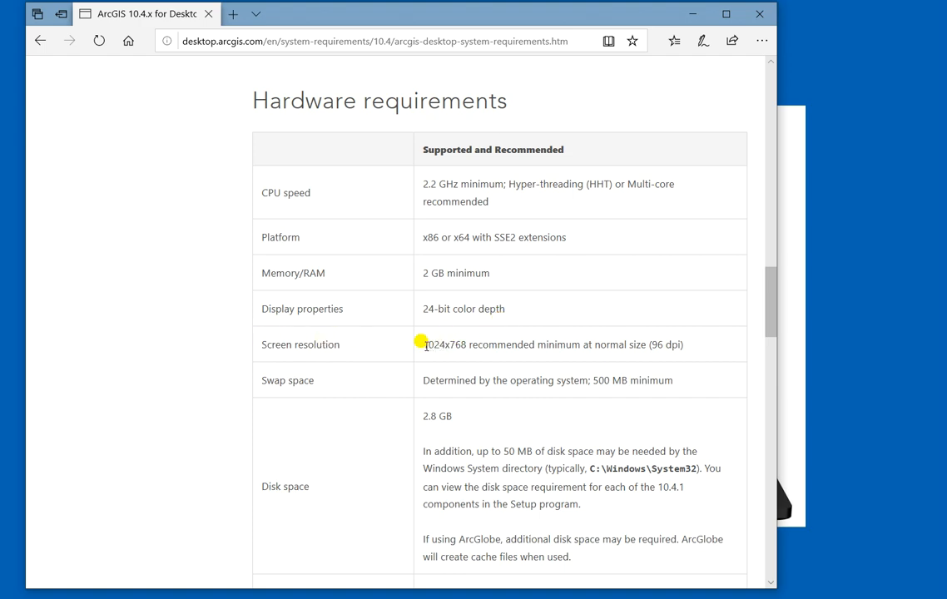
pyautogui.doubleClick(433, 344)
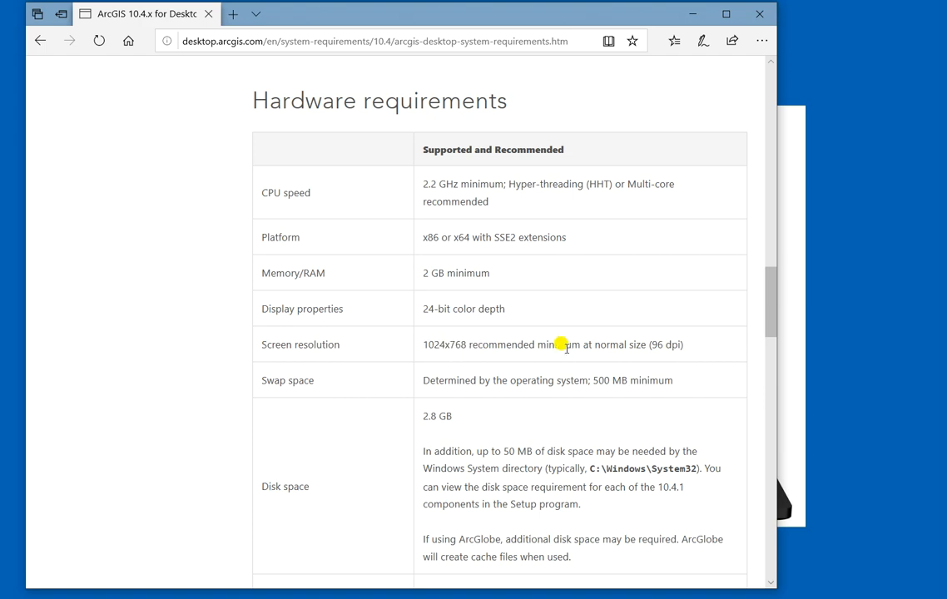
pyautogui.moveTo(614, 354)
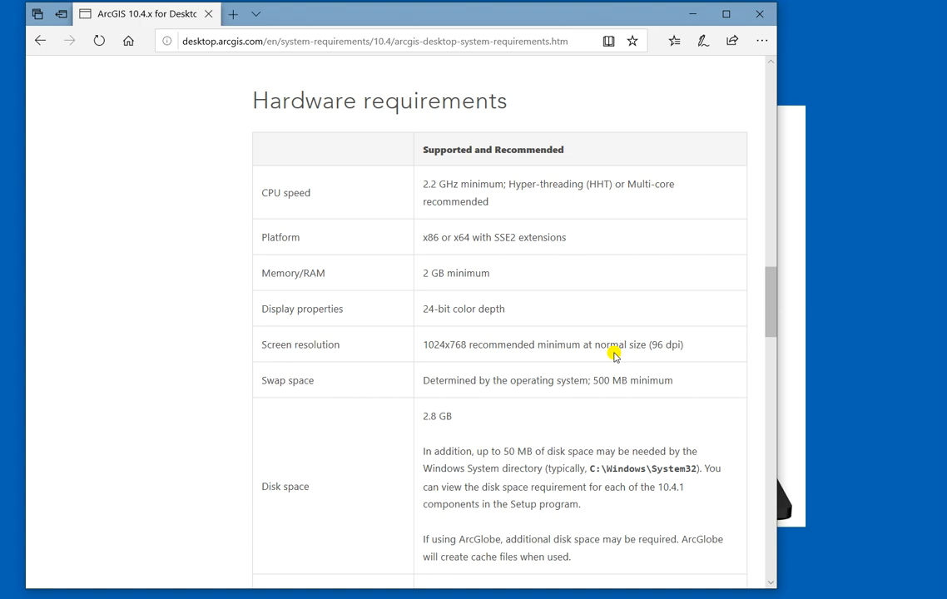
pyautogui.moveTo(663, 344)
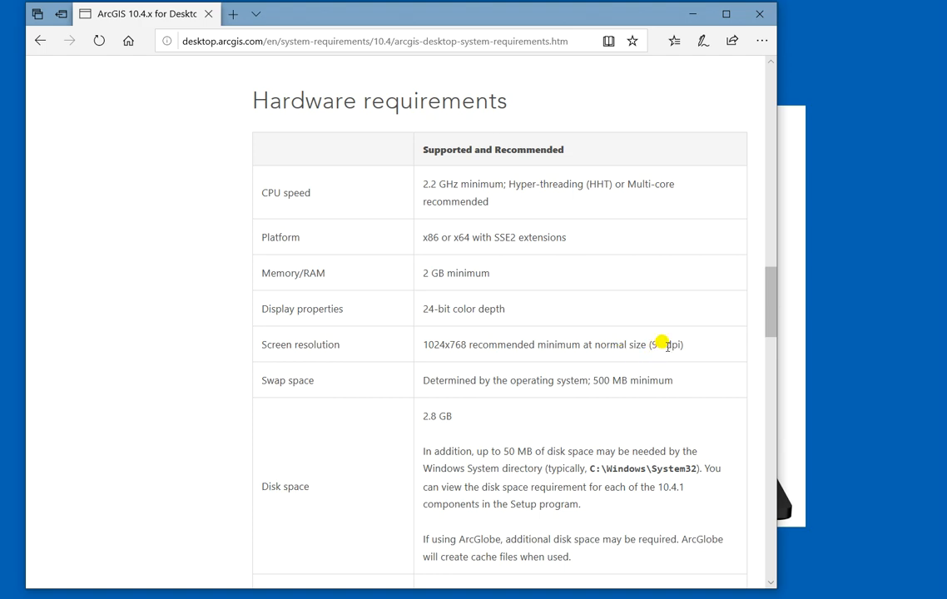
pyautogui.doubleClick(668, 344)
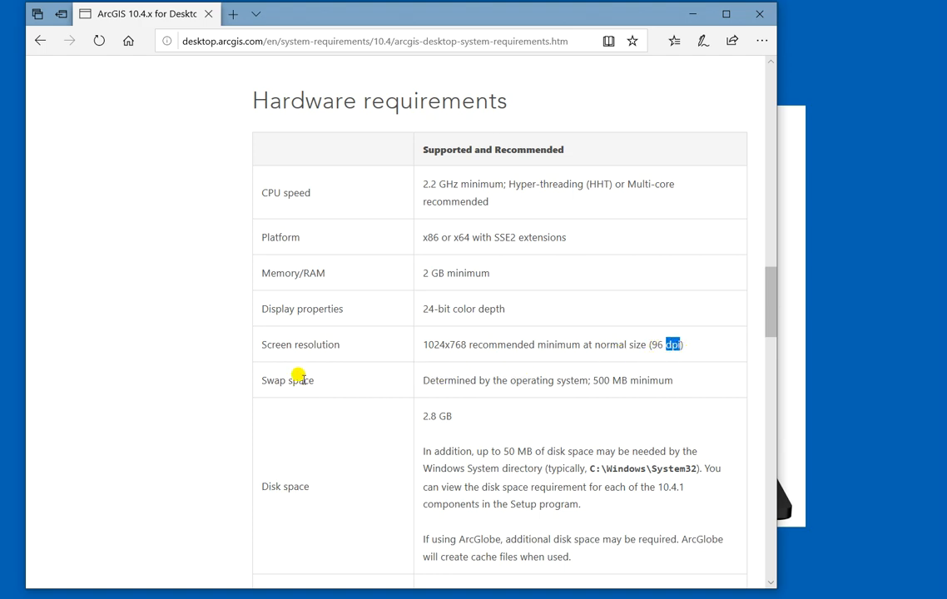
# Step: Scroll to the Video/Graphics adapter row and highlight its 64 MB value
pyautogui.scroll(-3)
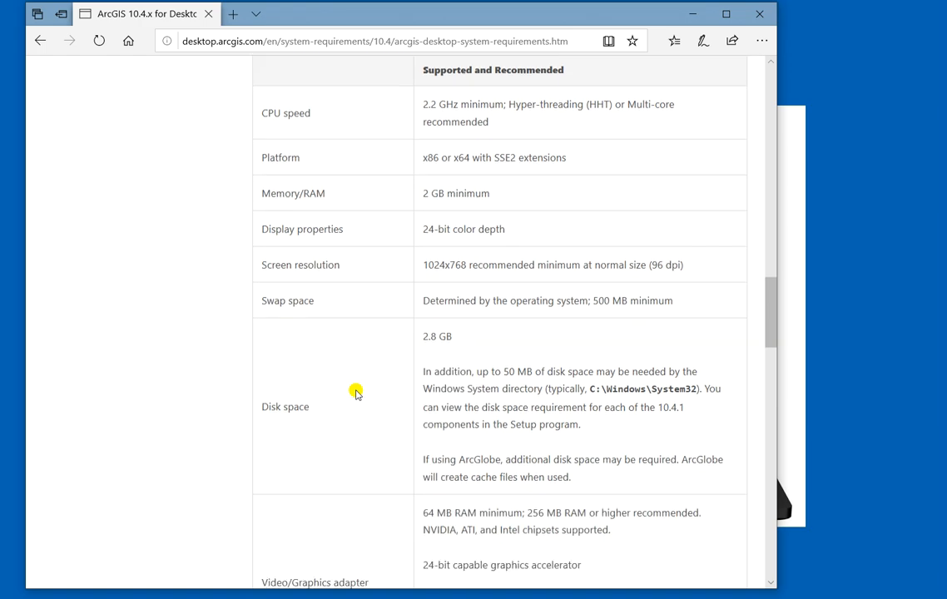
pyautogui.scroll(-3)
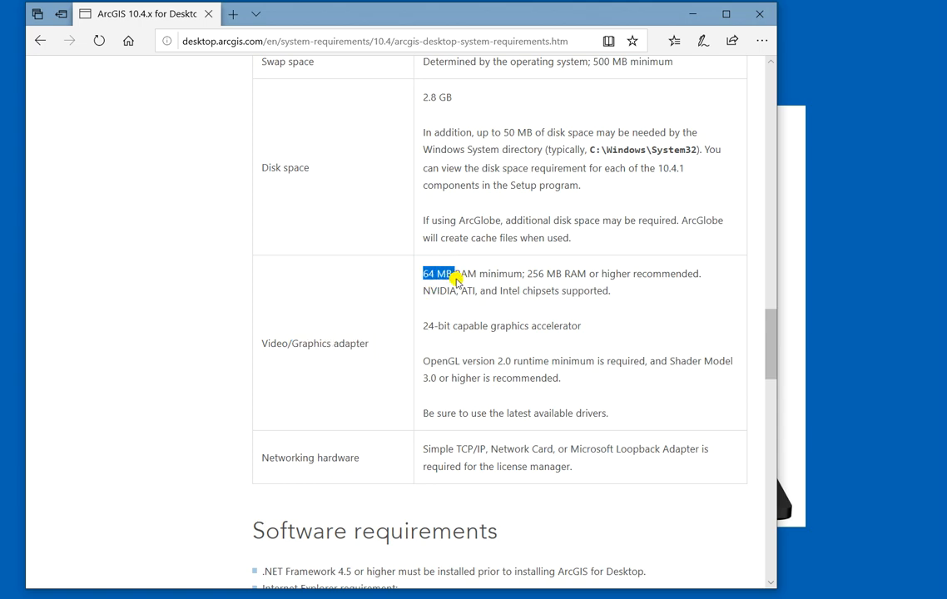
pyautogui.click(525, 273)
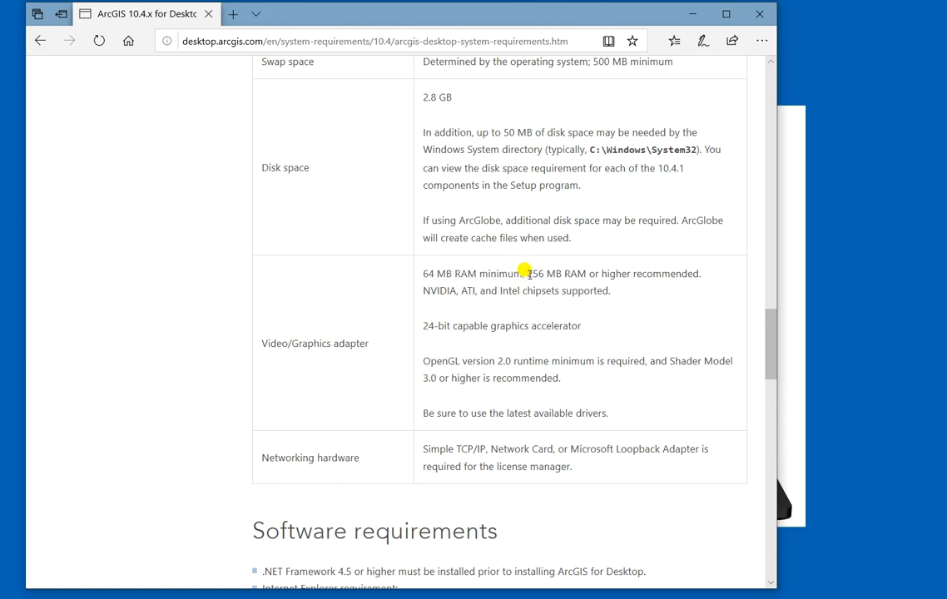
pyautogui.moveTo(526, 273); pyautogui.dragTo(584, 290)
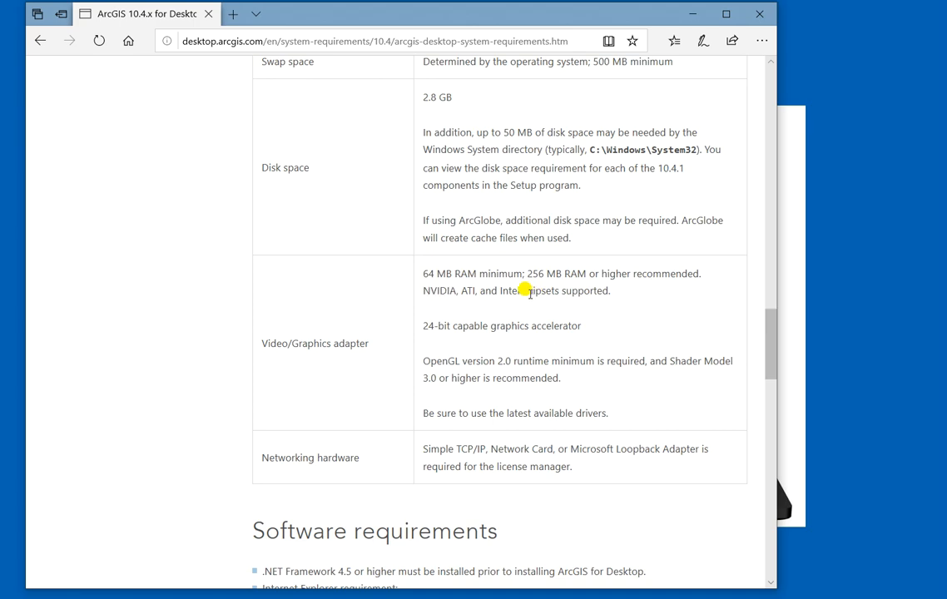
pyautogui.moveTo(452, 326)
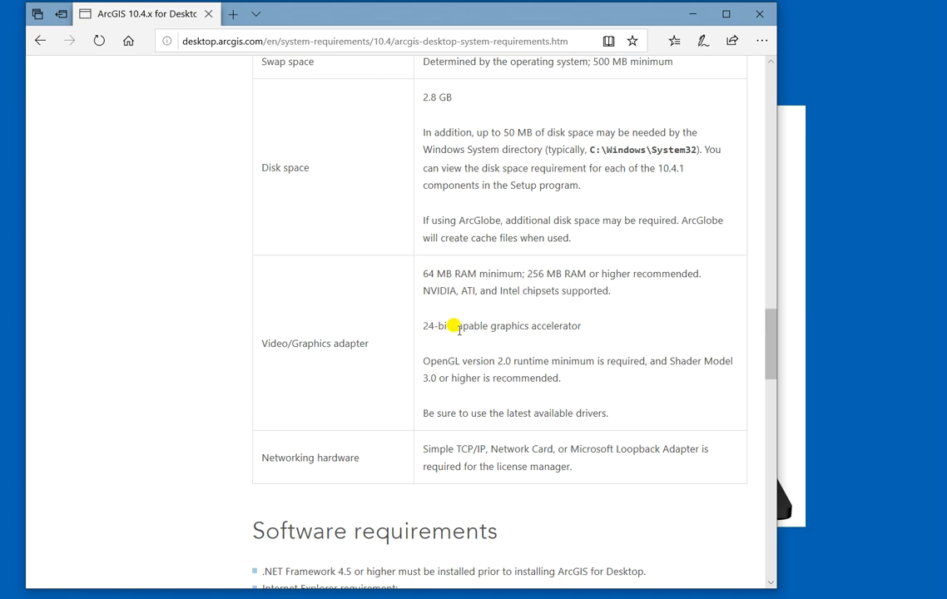
pyautogui.moveTo(484, 380)
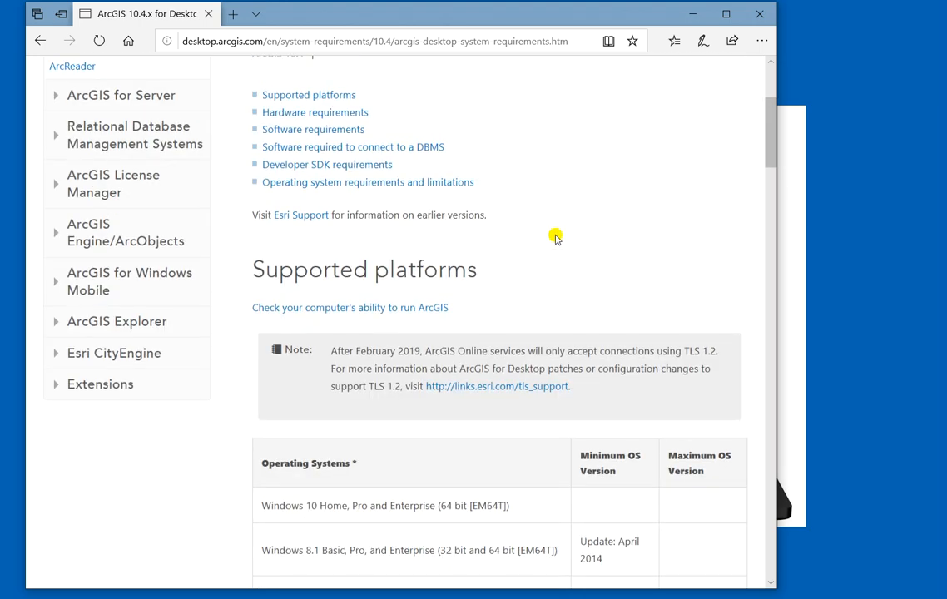
pyautogui.scroll(3)
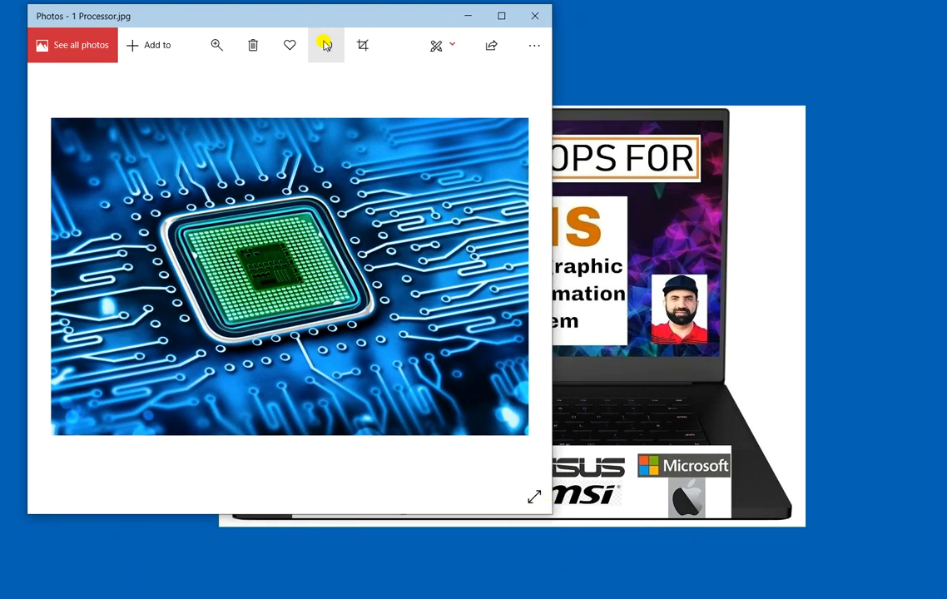
# Step: Reposition the Windows Photos viewer window showing the processor image
pyautogui.moveTo(291, 16); pyautogui.dragTo(522, 54)
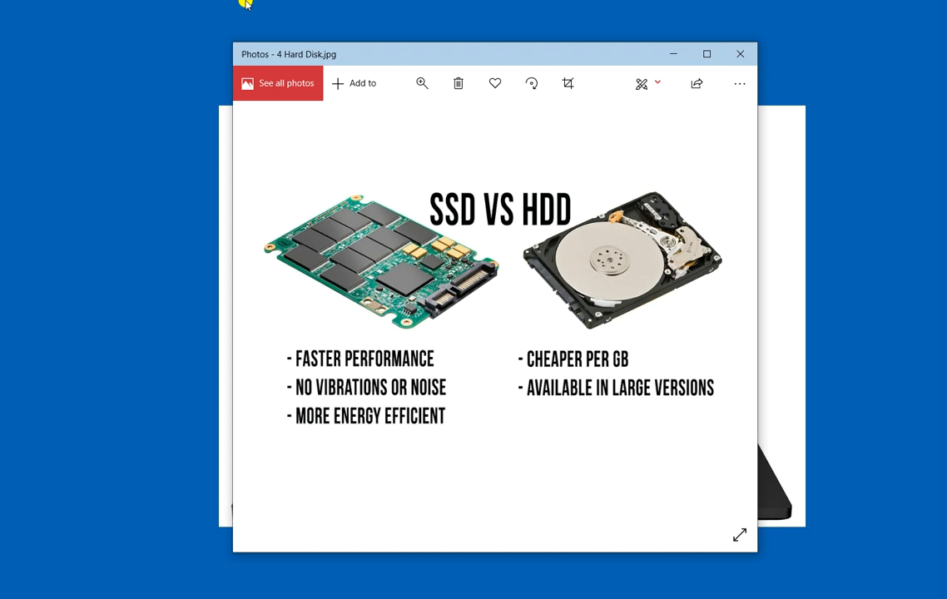
pyautogui.moveTo(363, 310)
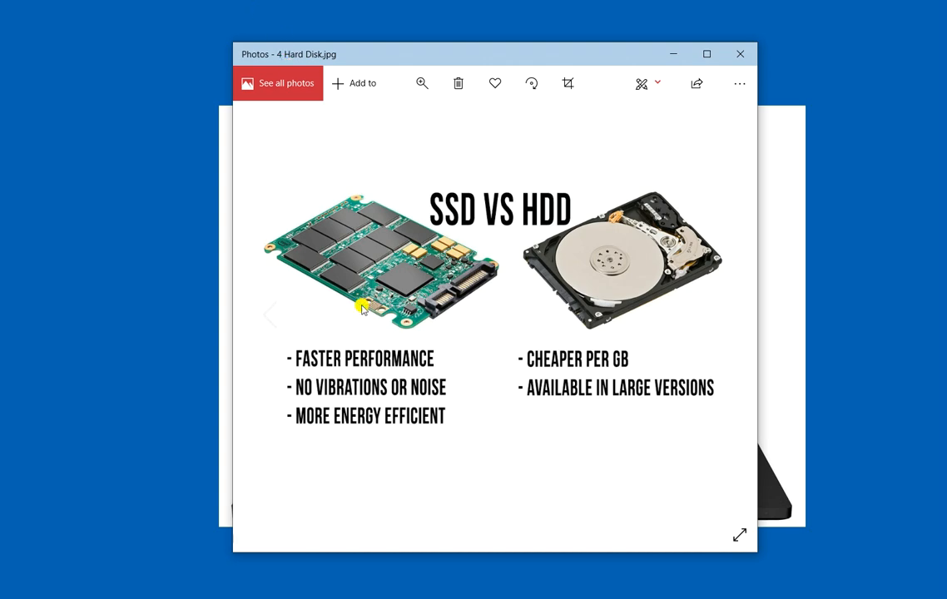